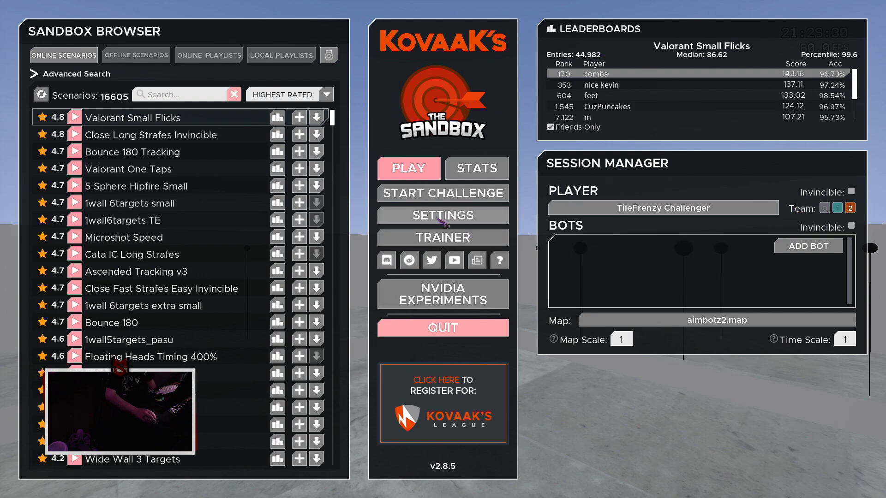
Step: Launch the Valorant Small Flicks scenario from the Sandbox Browser
click(443, 216)
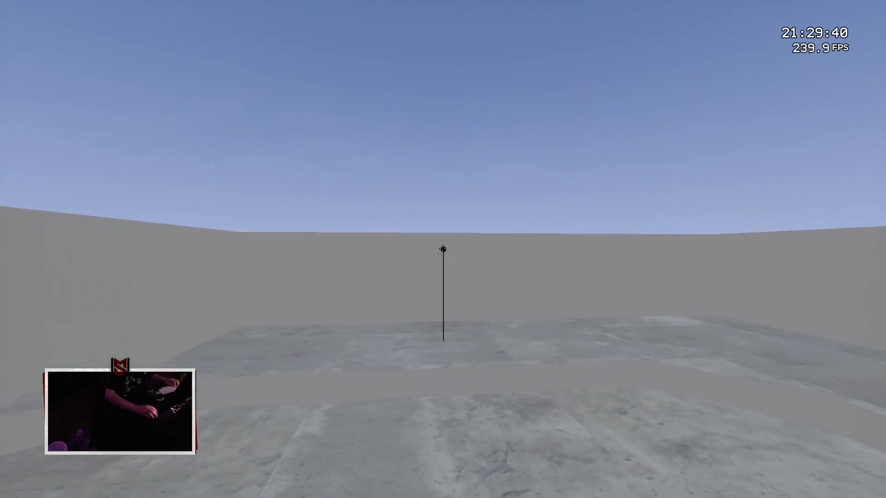
Step: Shoot two arena targets, then expand the FOV Measurements game list in Main settings
click(443, 250)
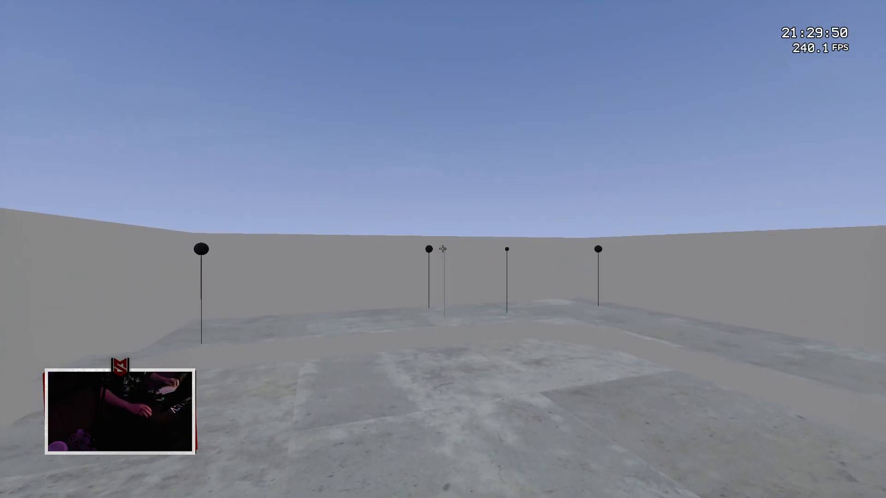
click(442, 249)
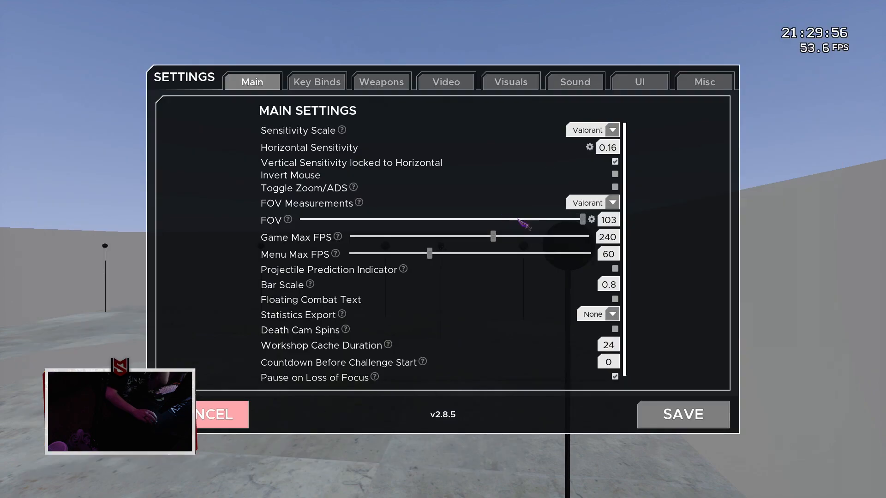
mouse_move(313, 205)
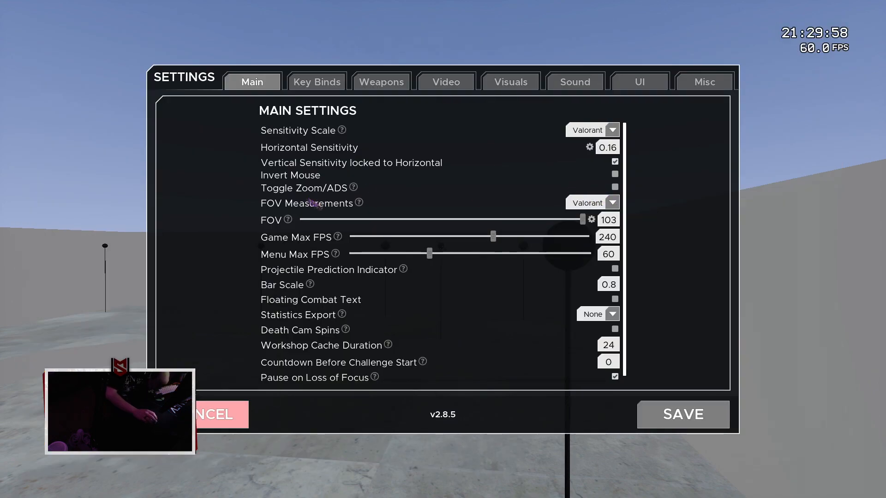
click(592, 202)
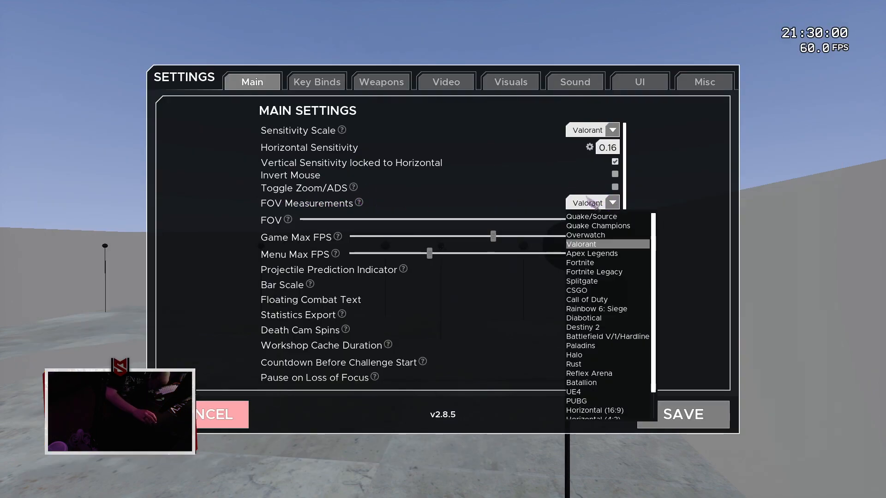
mouse_move(586, 235)
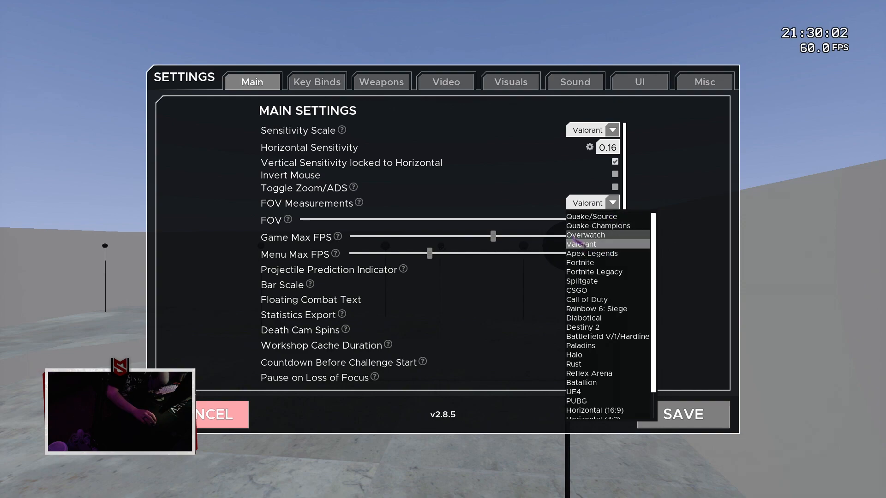
Step: Choose Apex Legends for FOV measurement and lower the FOV from 103 to 101
click(591, 253)
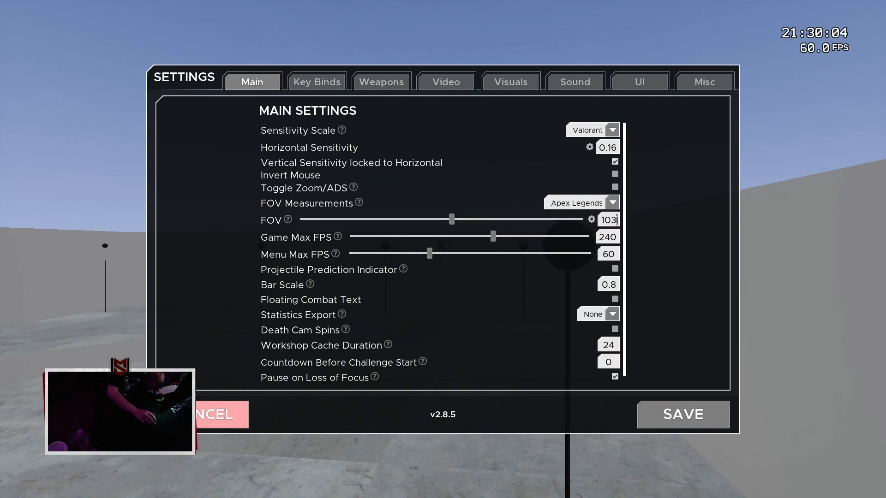
drag(450, 219, 445, 219)
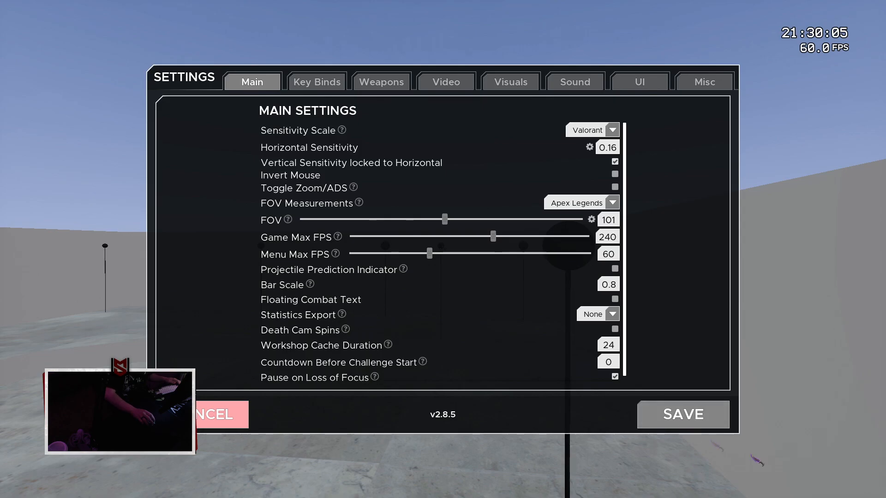